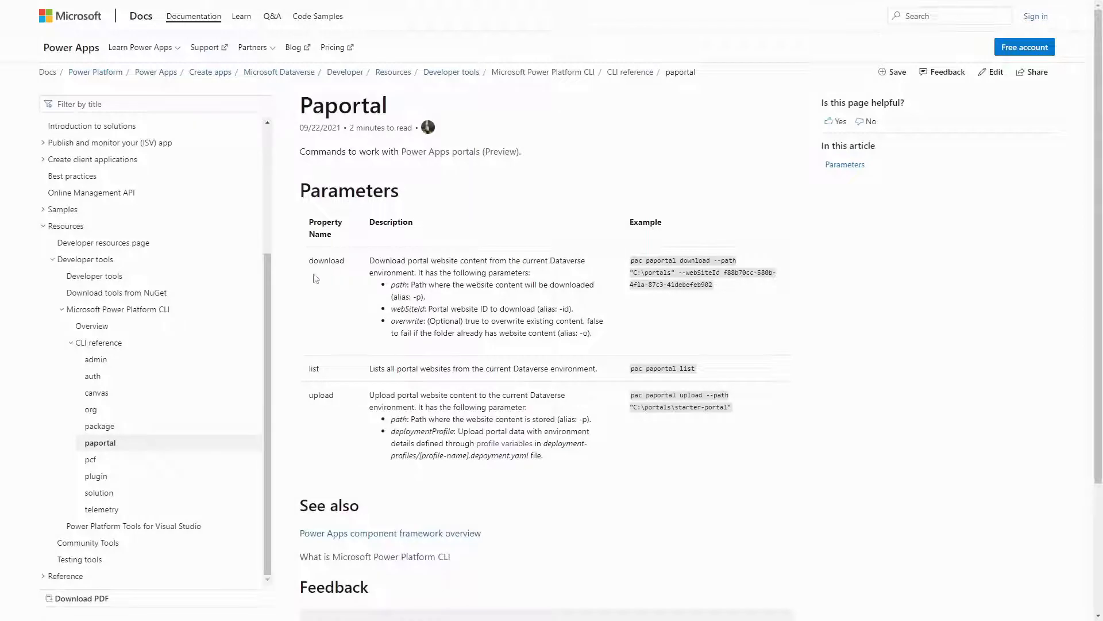
mouse_move(378, 285)
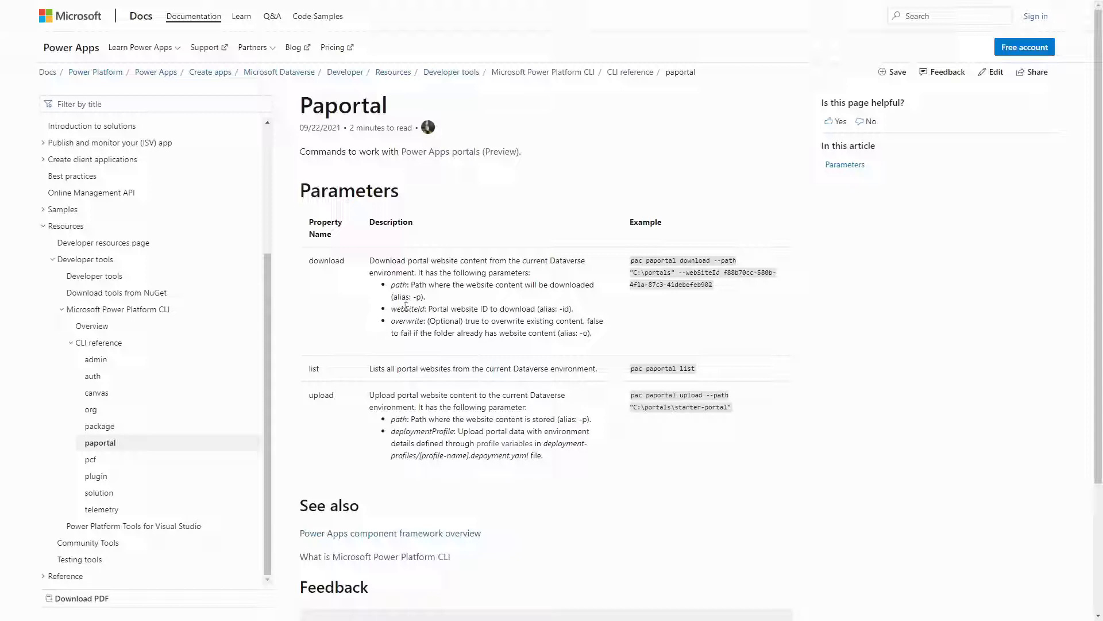
mouse_move(372, 324)
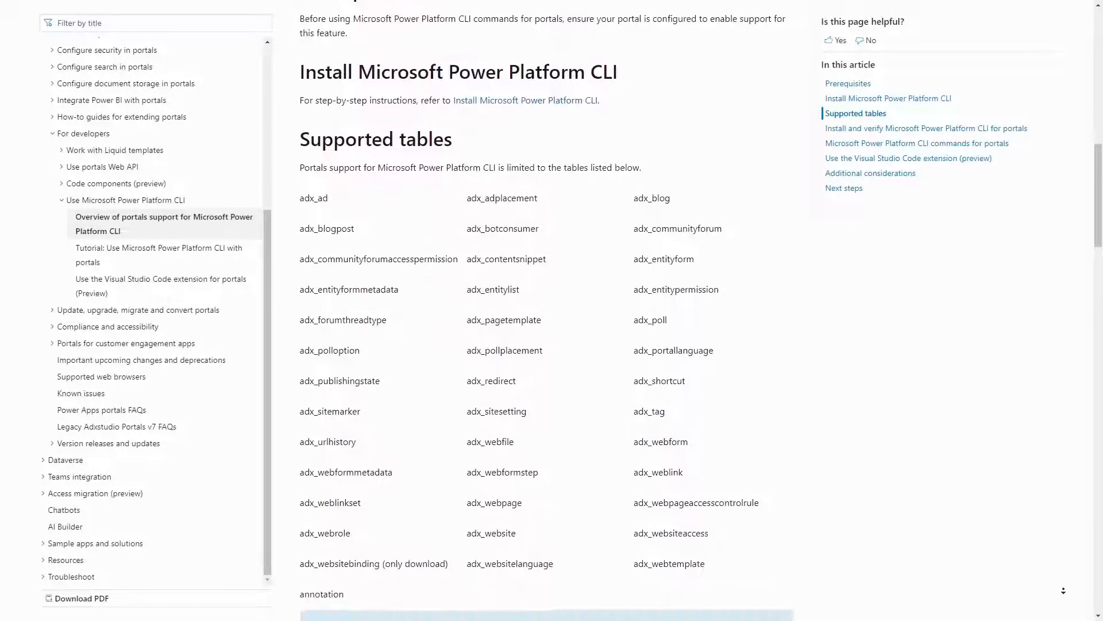
- Scroll the docs page down to the Supported tables section
scroll(down, 3)
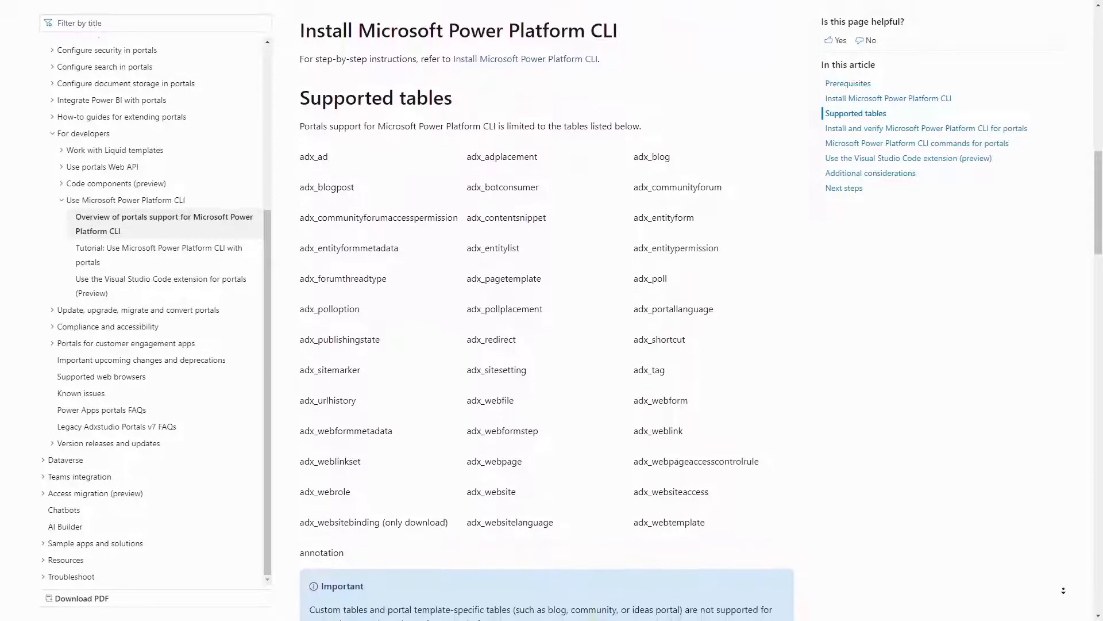
scroll(down, 3)
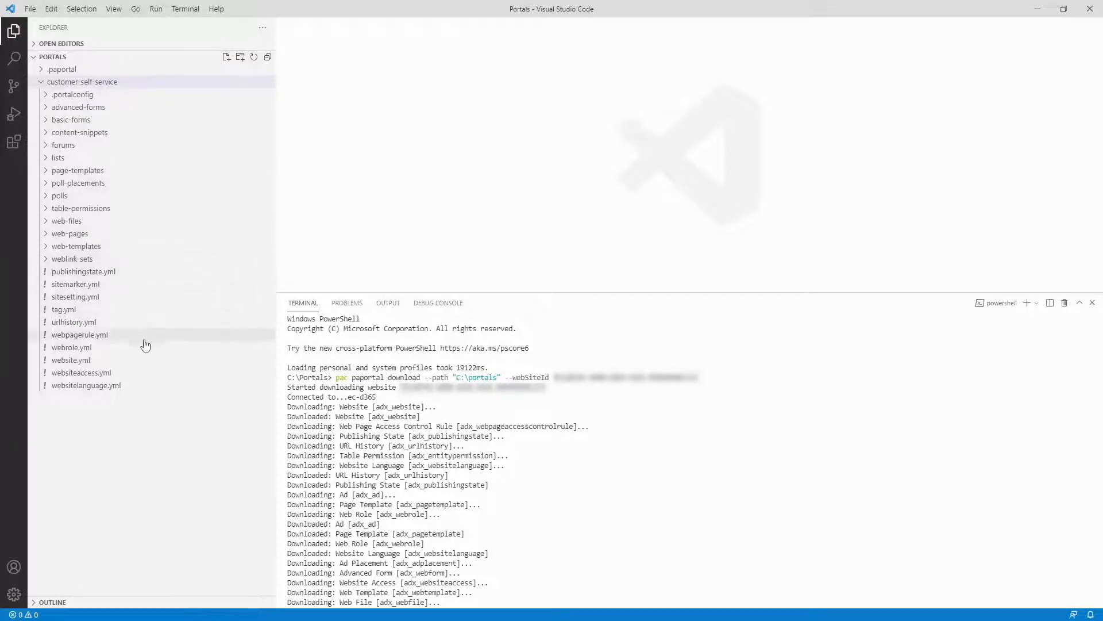
mouse_move(133, 306)
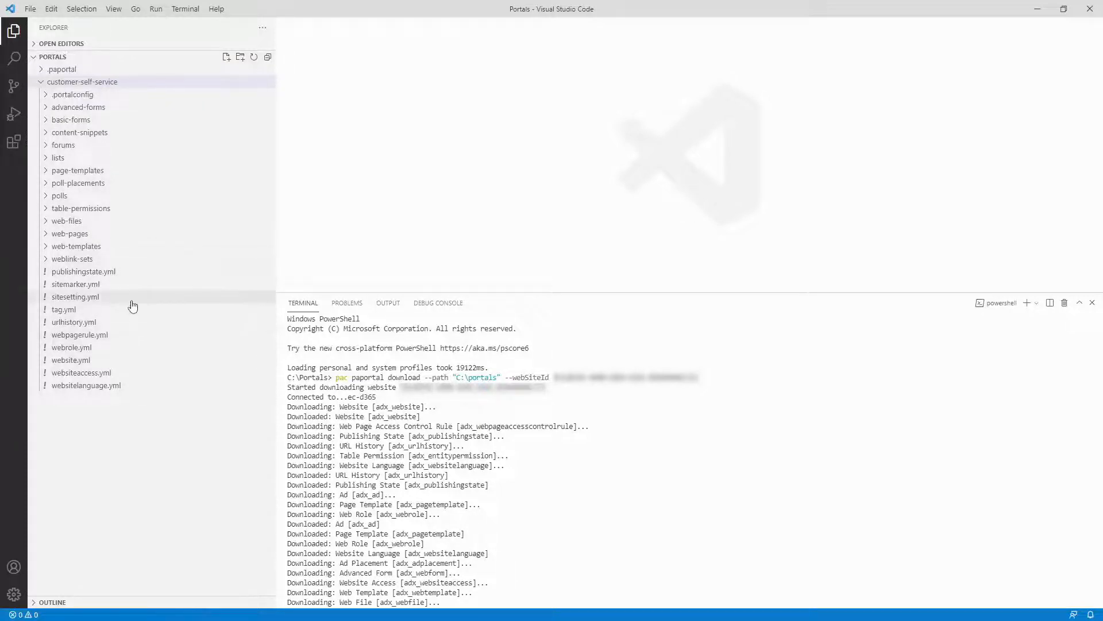
mouse_move(76, 284)
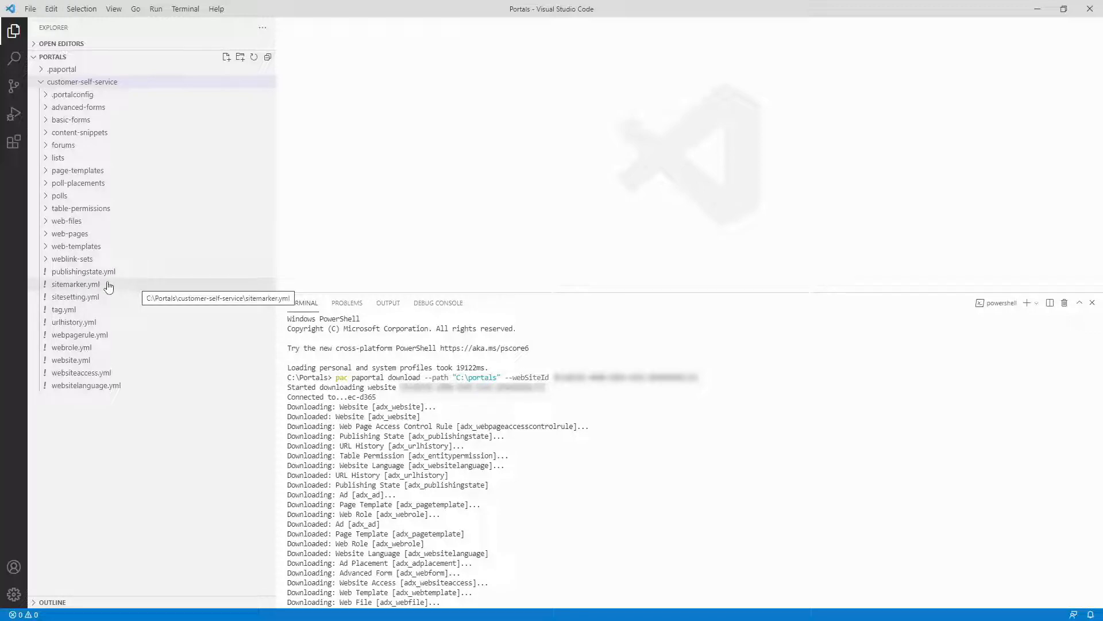
- Show sitemarker.yml from the customer-self-service folder in the editor
click(76, 284)
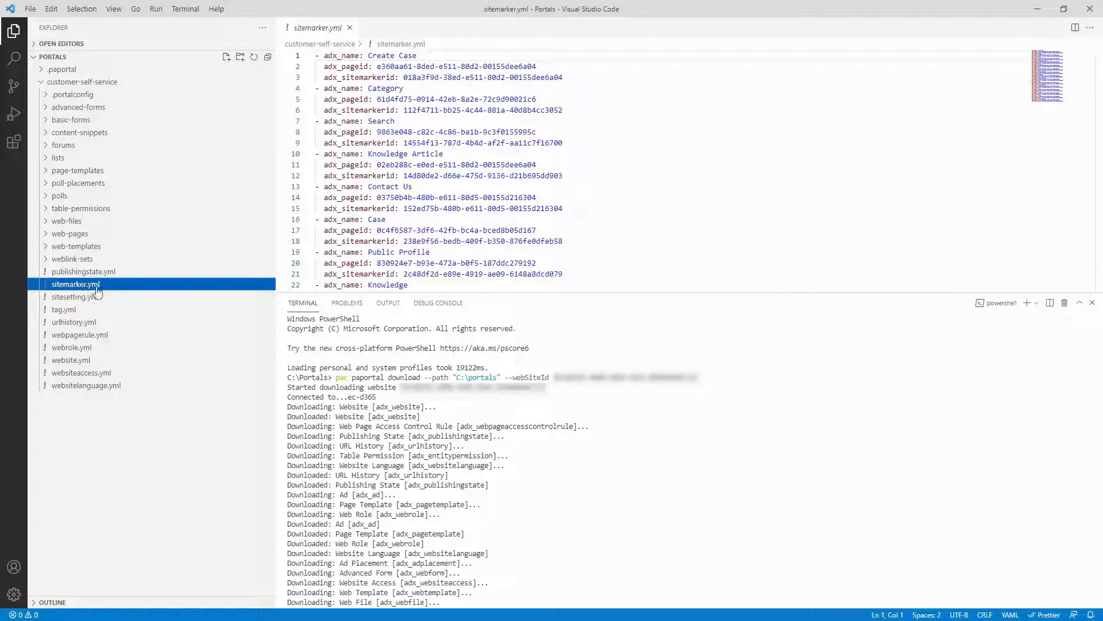
- Preview the ec-bg-new.png background image inside web-files, then collapse the folder
click(66, 221)
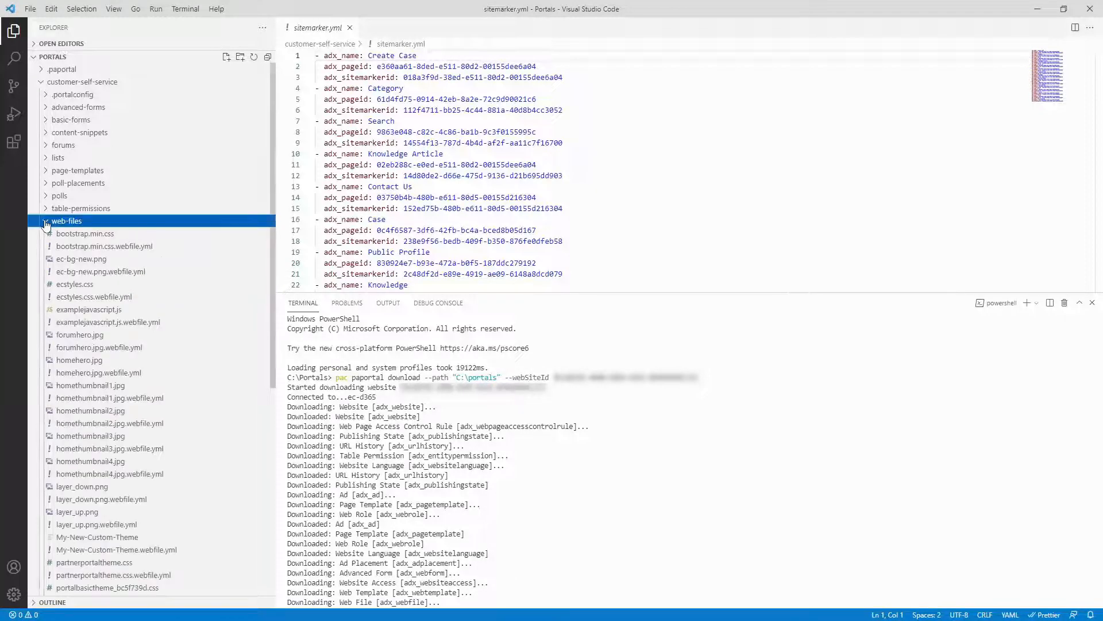
click(80, 259)
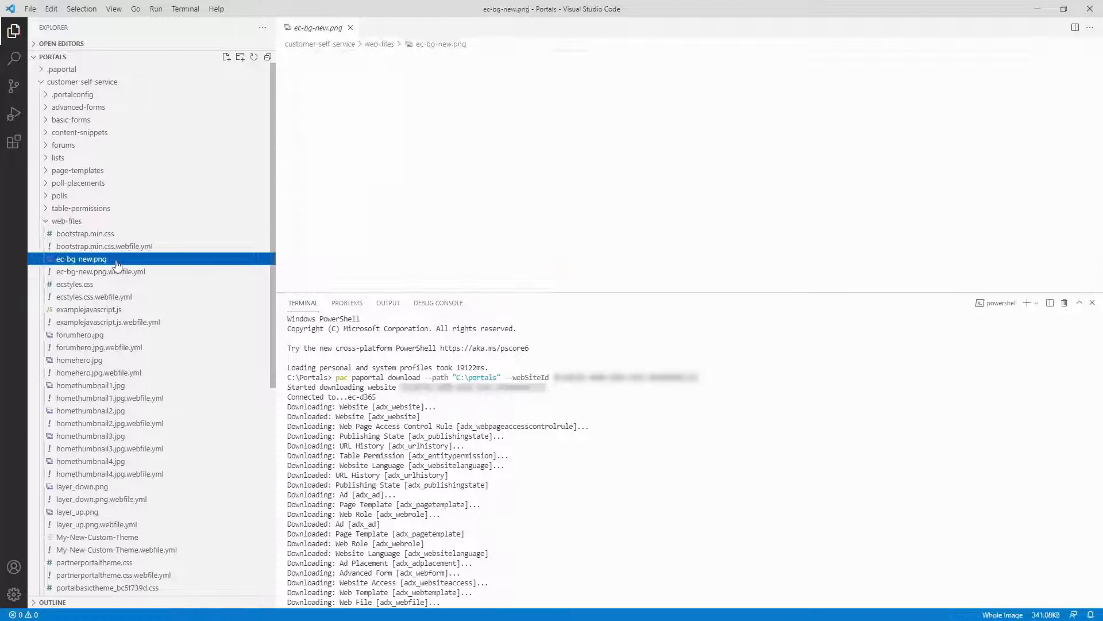
click(80, 258)
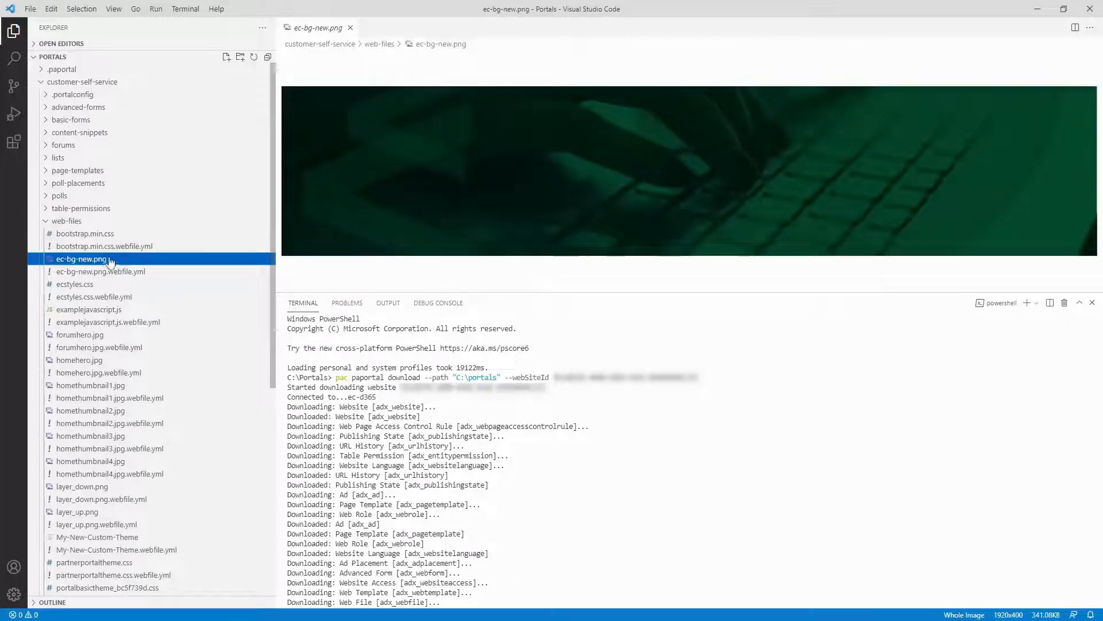
click(66, 220)
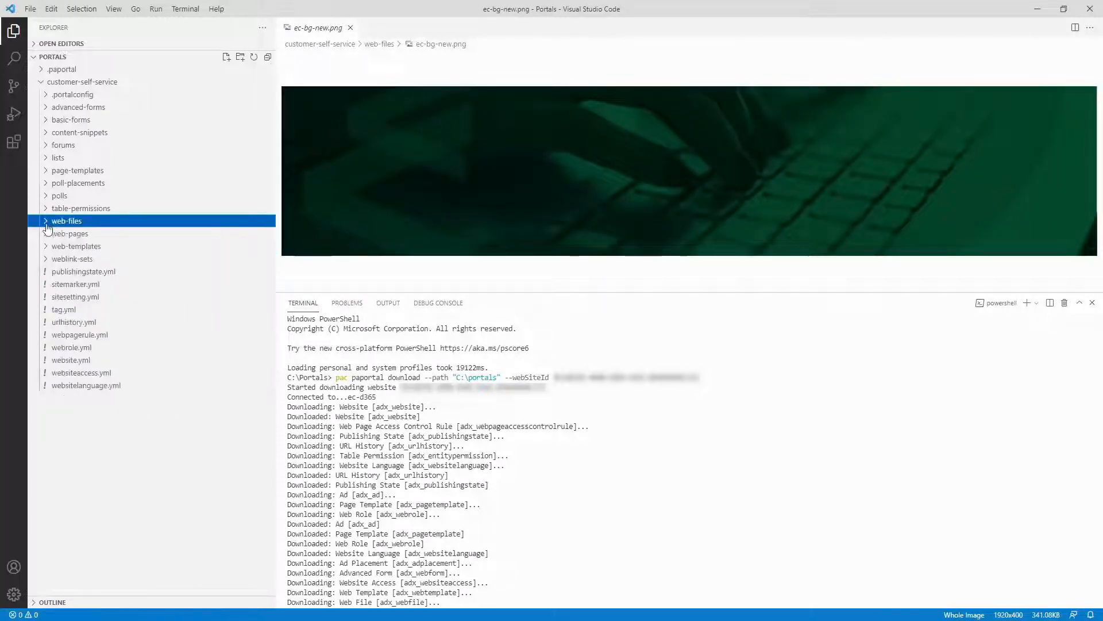
- Show Home.en-US.webpage.copy.html from web-pages > home > content-pages, then collapse web-pages
click(70, 233)
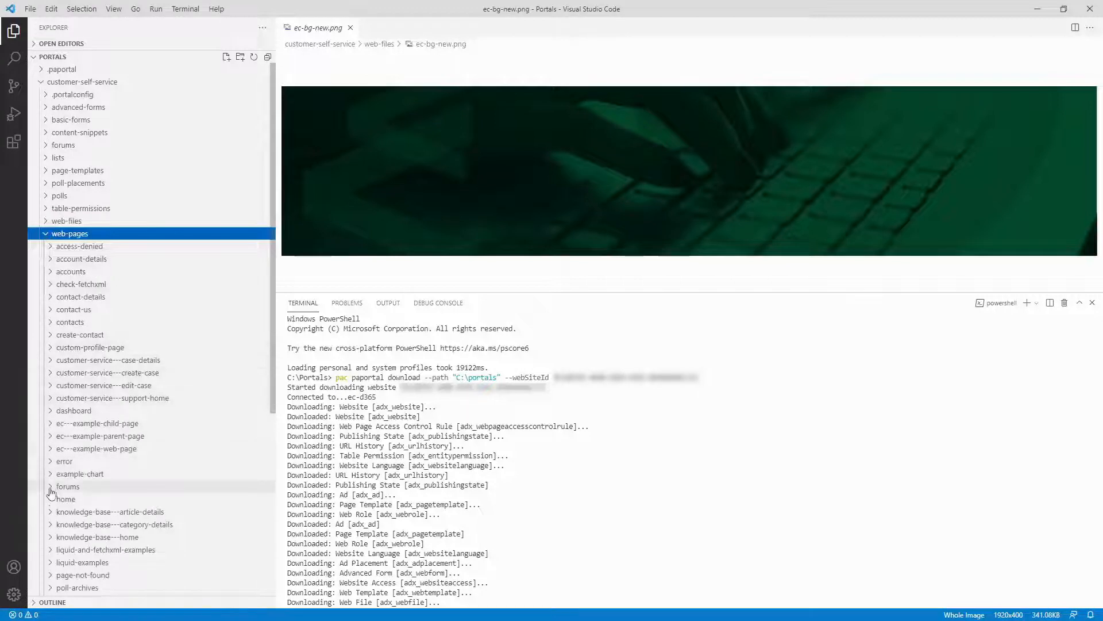
click(64, 486)
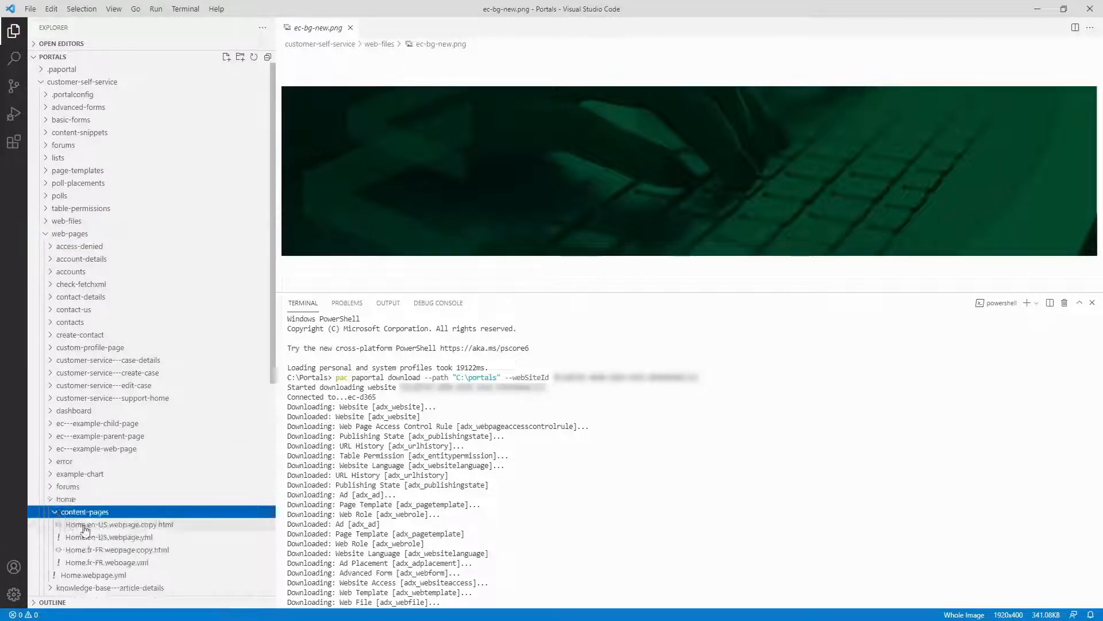
double_click(119, 524)
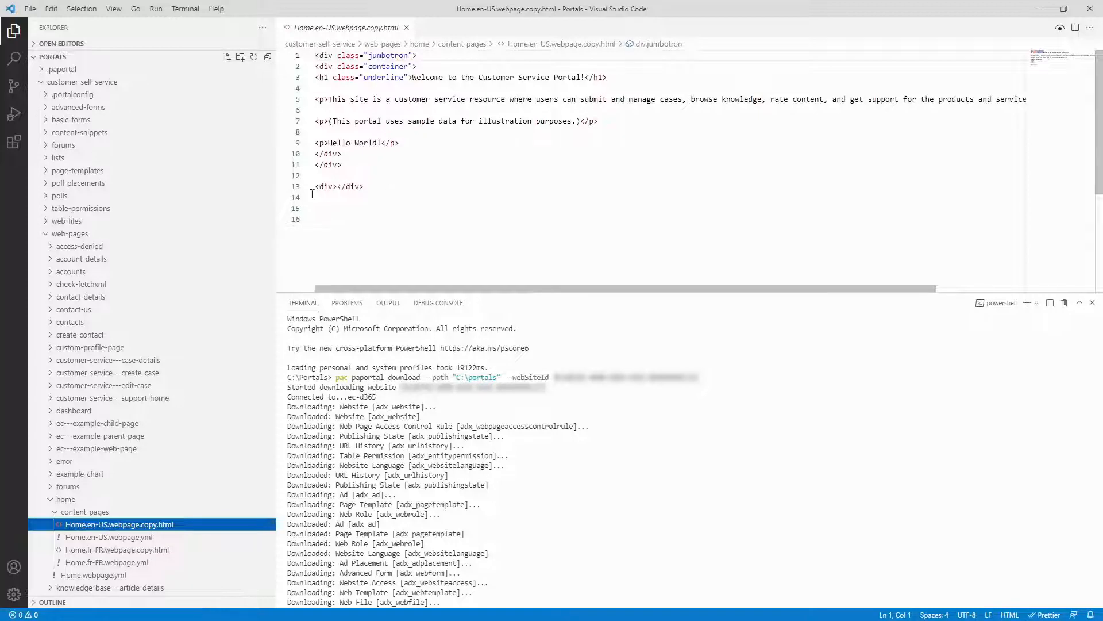
click(70, 234)
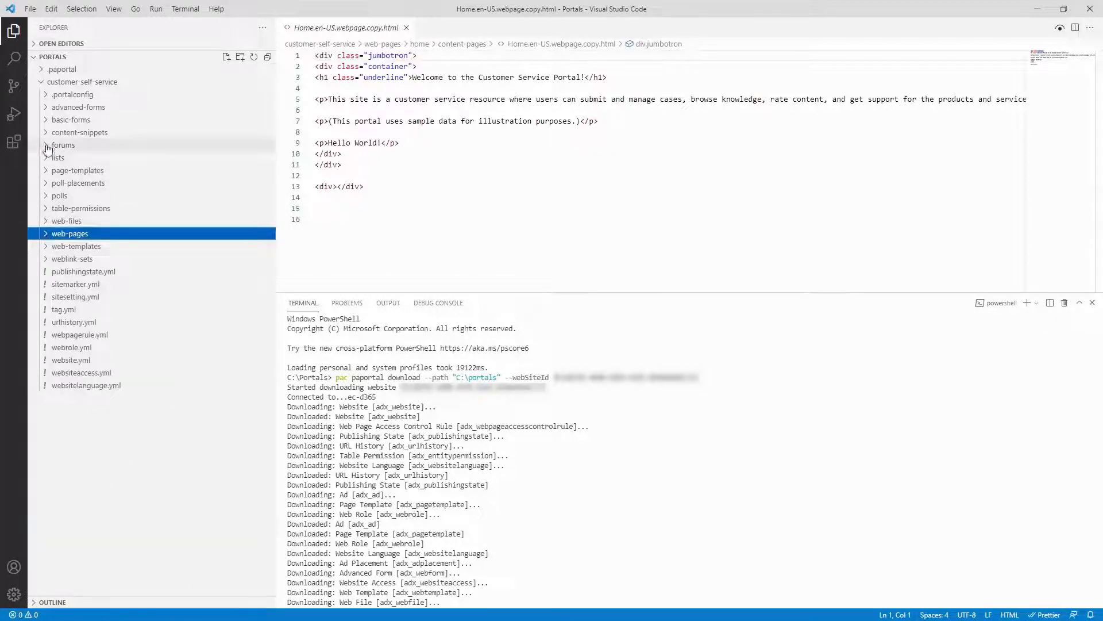
- Reveal the custom JavaScript file under basic-forms > customer-service---create-case
click(71, 118)
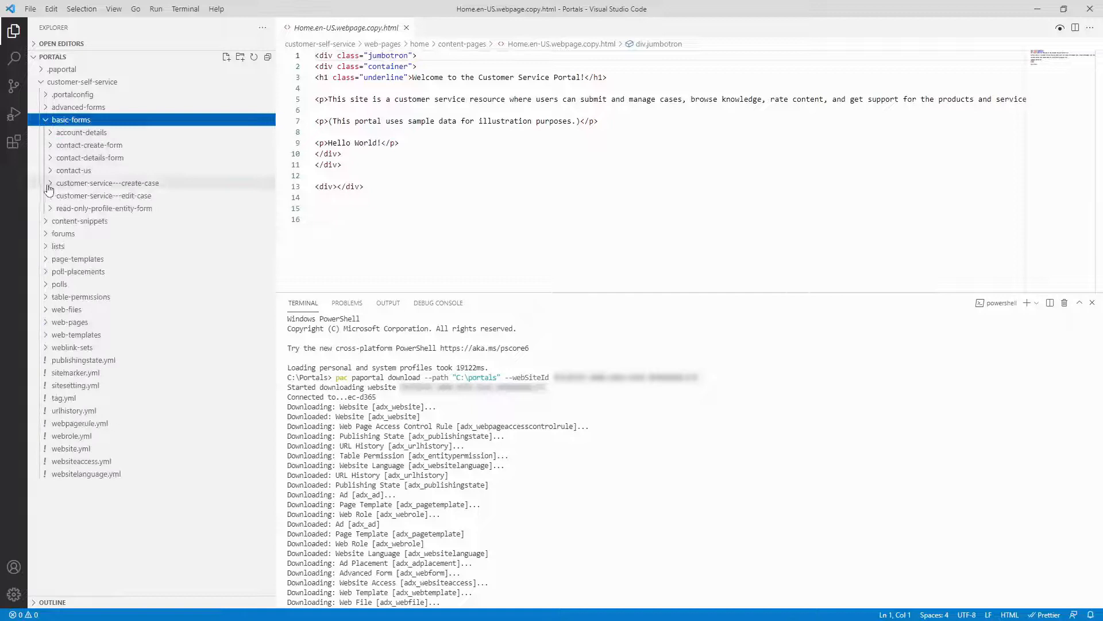
click(162, 208)
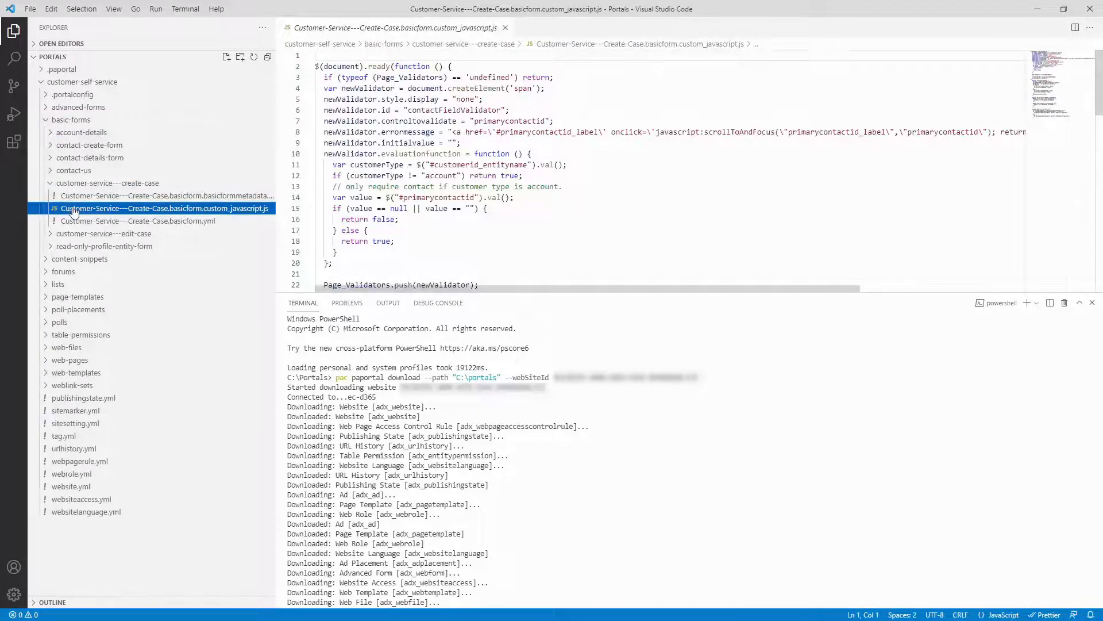